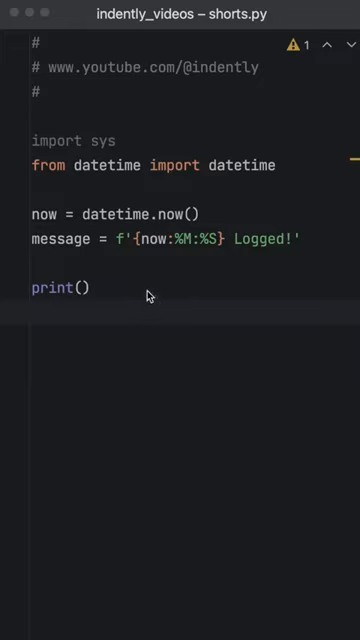
Step: Print the timestamped message, run the script once, and hide the run output
{"action": "double_click", "coordinate": [62, 288]}
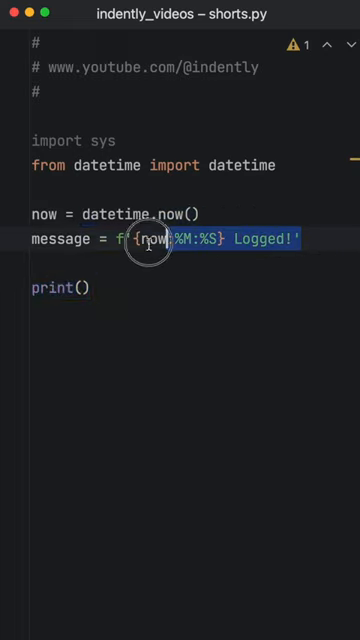
{"action": "type", "text": "message"}
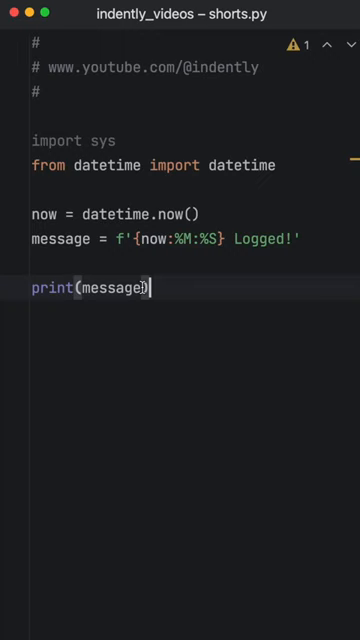
{"action": "double_click", "coordinate": [112, 287]}
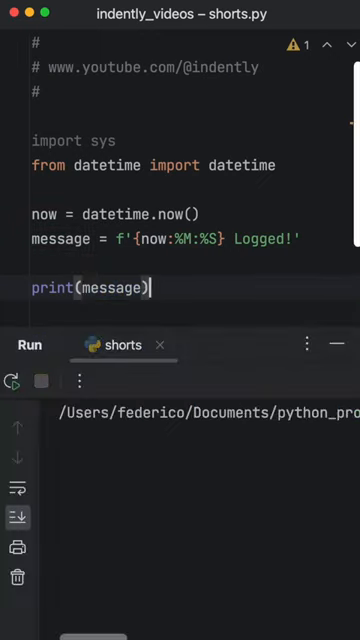
{"action": "left_click", "coordinate": [18, 380]}
{"action": "type", "text": ", file="}
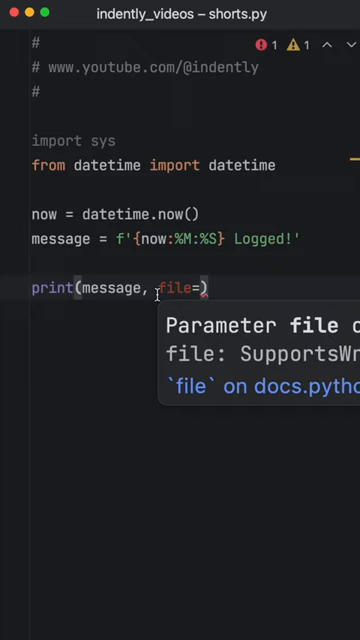
Step: Replace sys.stdout with a with open('logs.text', 'a') block printing to file, then rerun
{"action": "type", "text": "sys.stdout"}
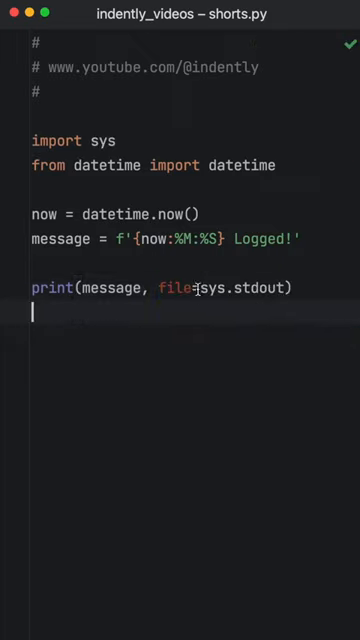
{"action": "double_click", "coordinate": [250, 289]}
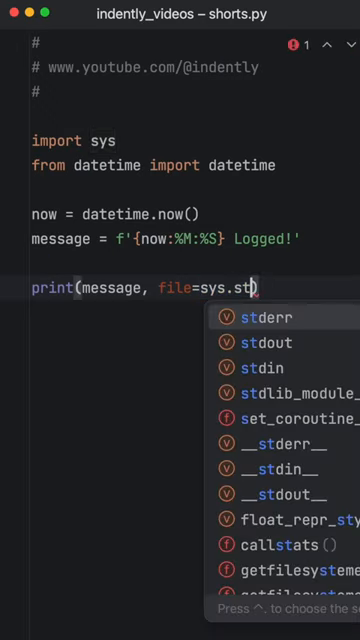
{"action": "left_click", "coordinate": [262, 316]}
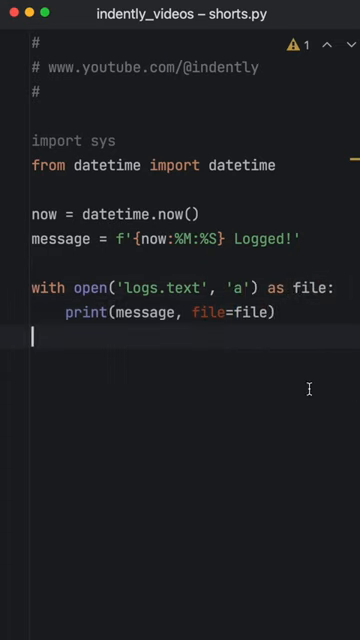
{"action": "left_click", "coordinate": [20, 355]}
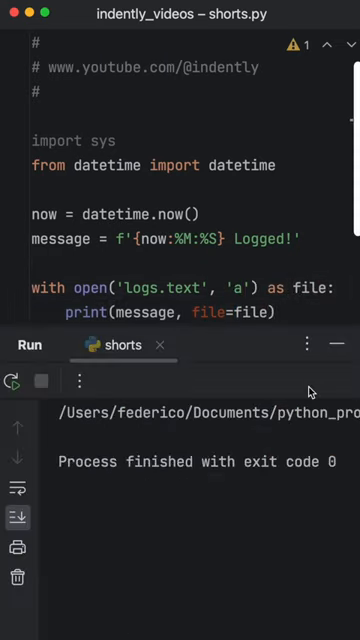